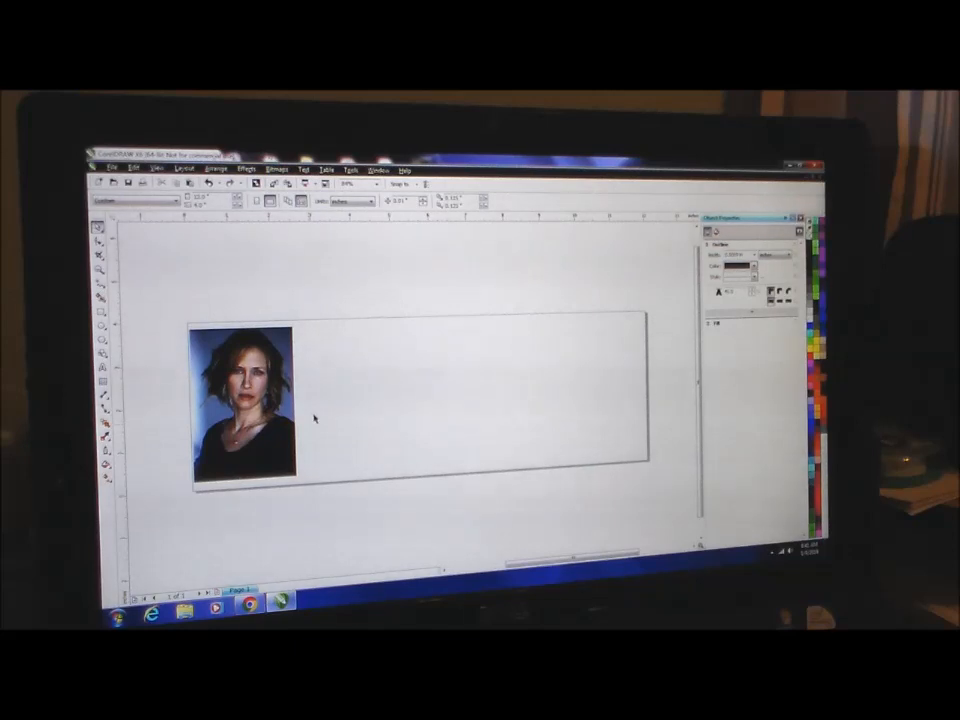
Lighten the selected portrait photo with a tonal adjustment that lifts its dark tones
{"action": "left_click", "coordinate": [244, 404]}
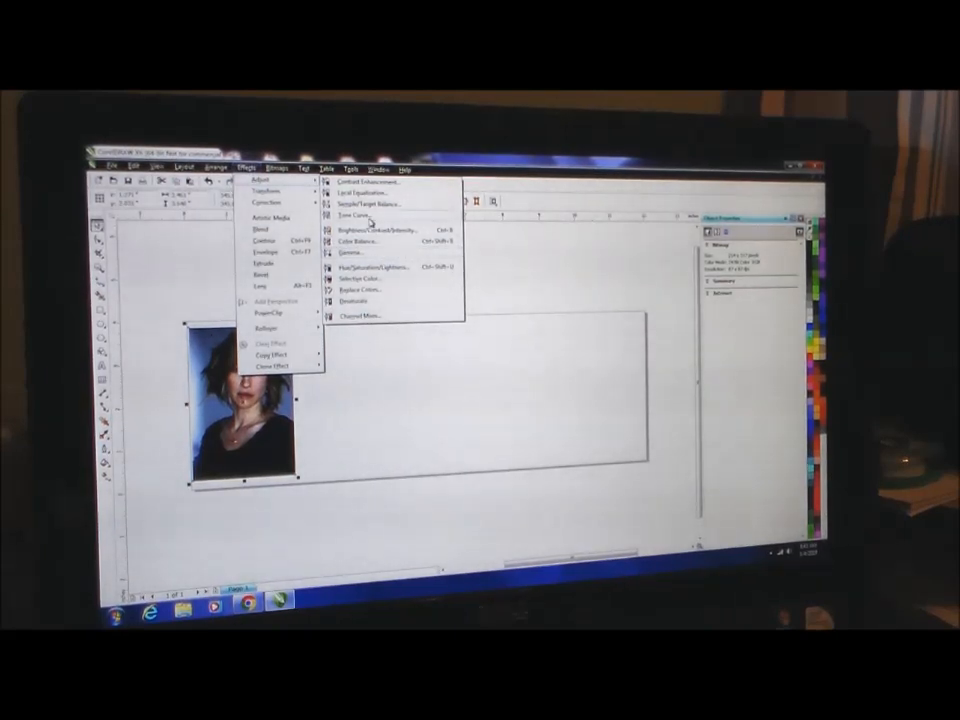
{"action": "mouse_move", "coordinate": [372, 258]}
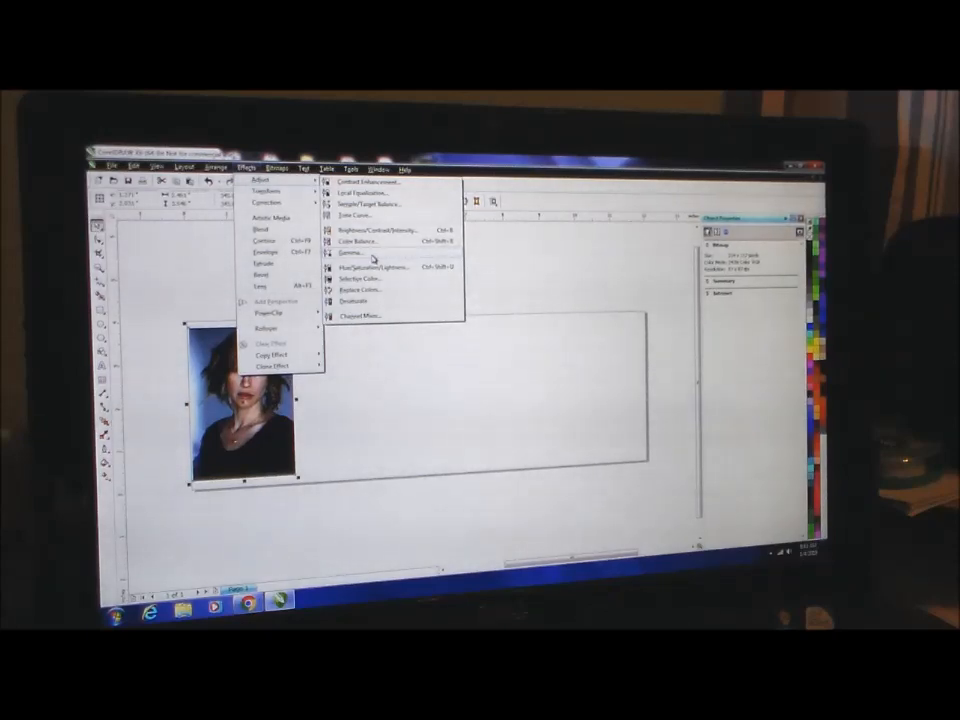
{"action": "left_click", "coordinate": [350, 256]}
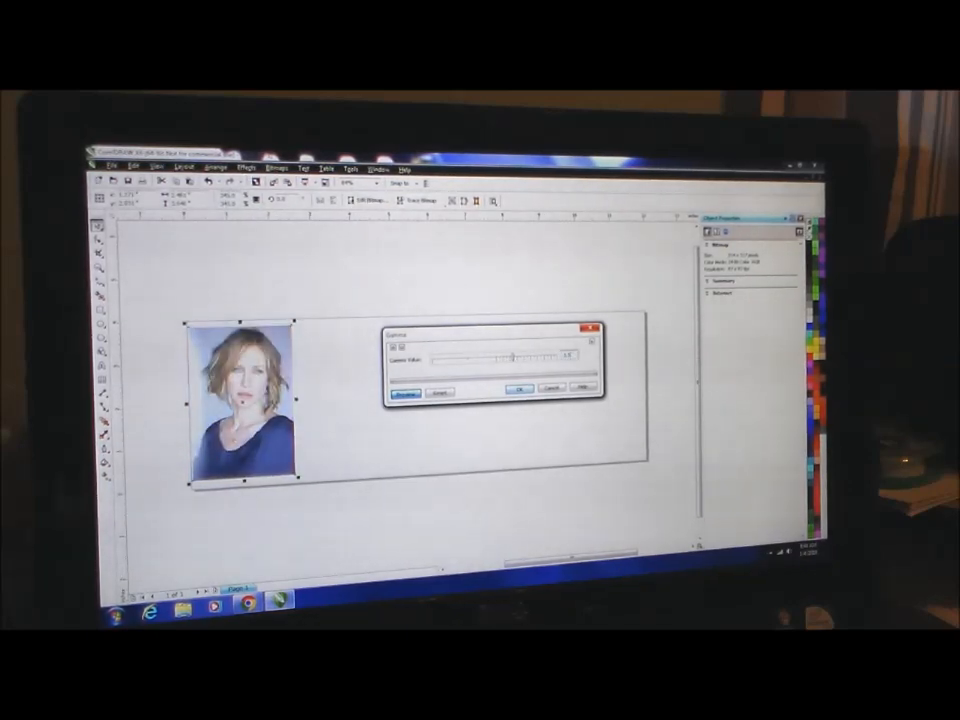
{"action": "left_click", "coordinate": [516, 388]}
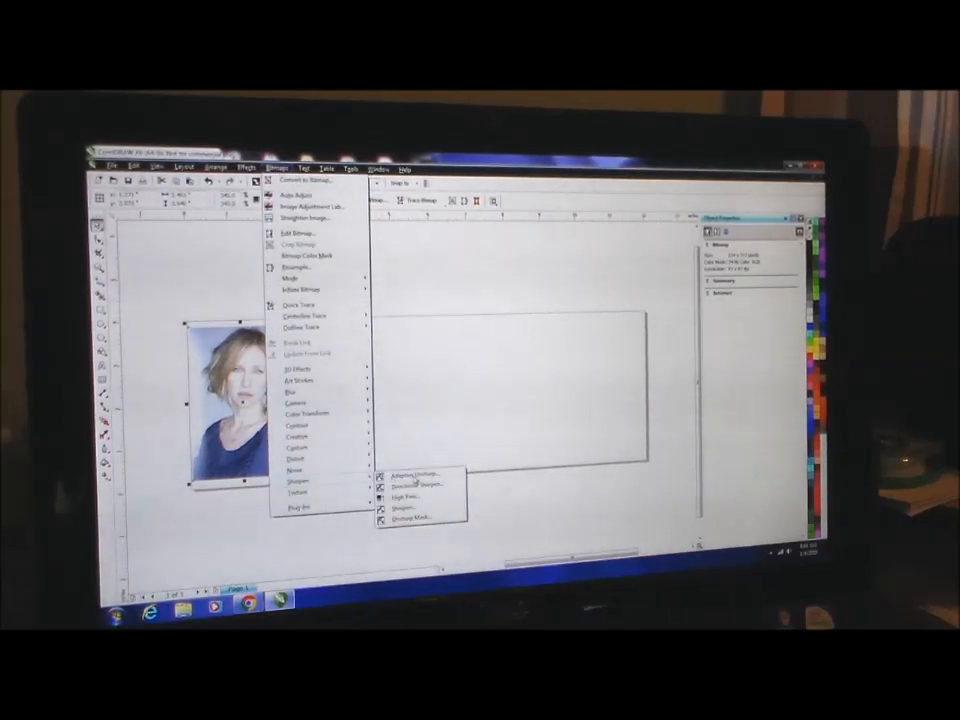
Apply a sharpening effect so the face and hair show crisp edges
{"action": "left_click", "coordinate": [408, 520]}
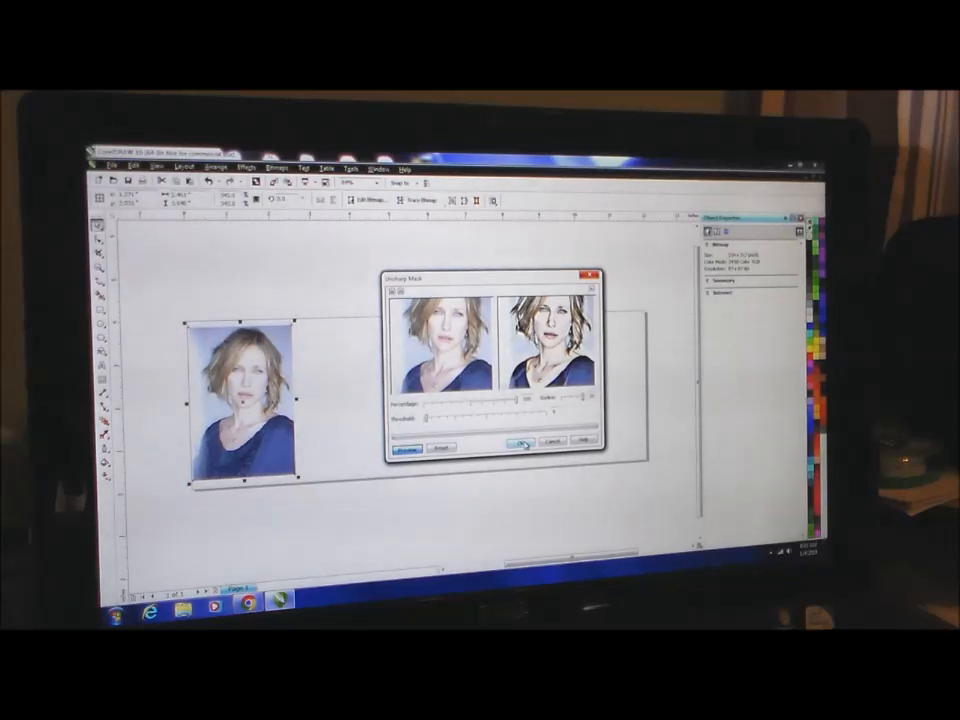
{"action": "left_click", "coordinate": [520, 442]}
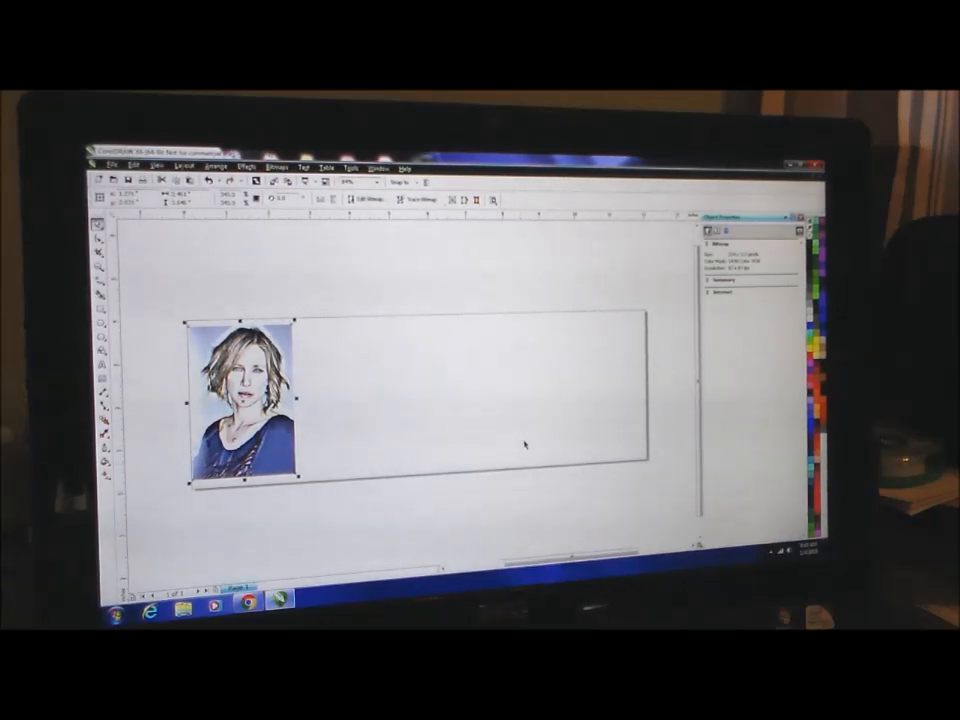
{"action": "mouse_move", "coordinate": [350, 370]}
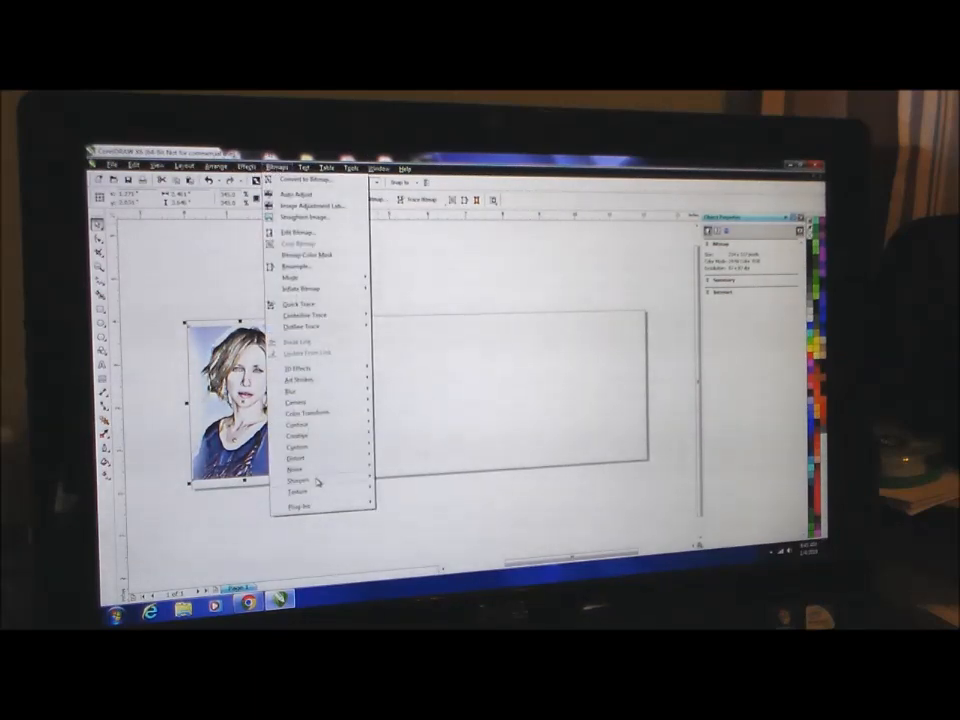
Apply a second, stronger sharpening pass giving the portrait dark drawn-looking outlines
{"action": "left_click", "coordinate": [300, 484]}
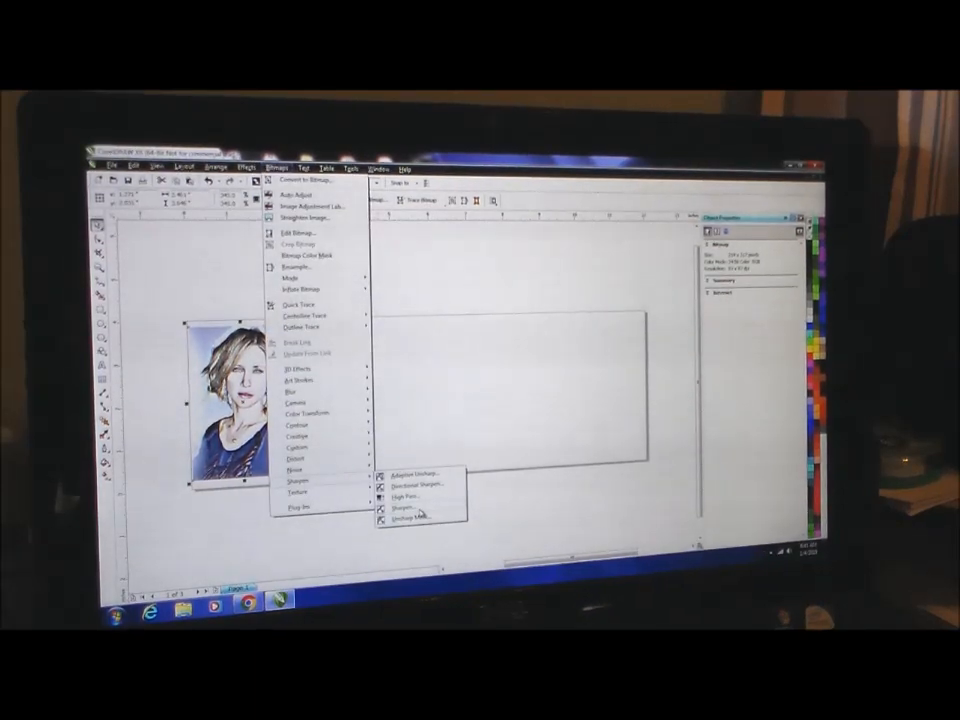
{"action": "left_click", "coordinate": [400, 504]}
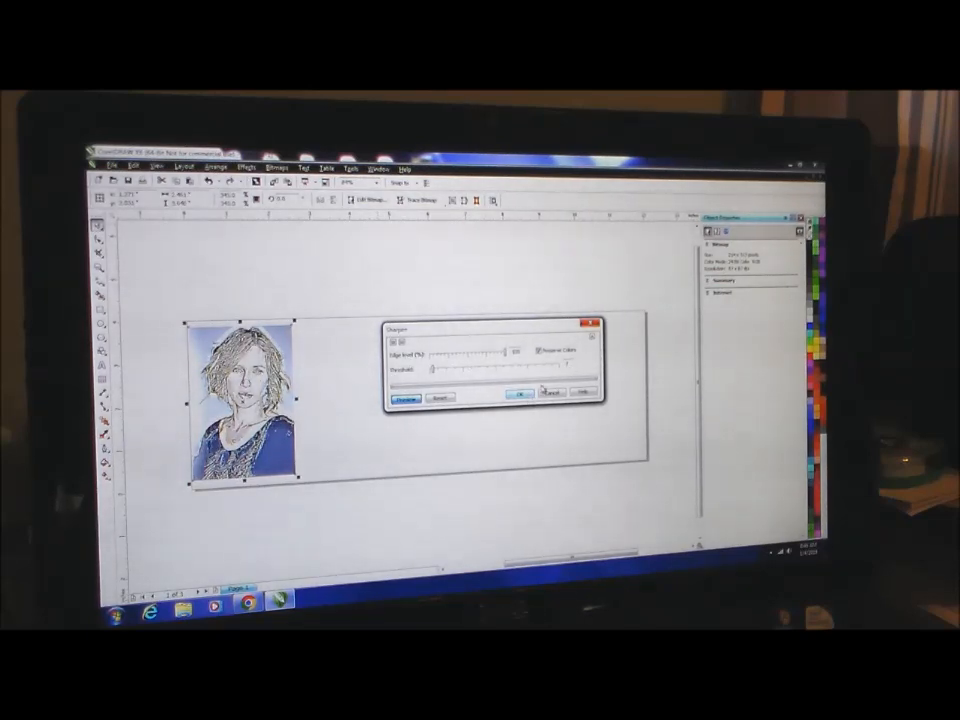
{"action": "left_click", "coordinate": [516, 394]}
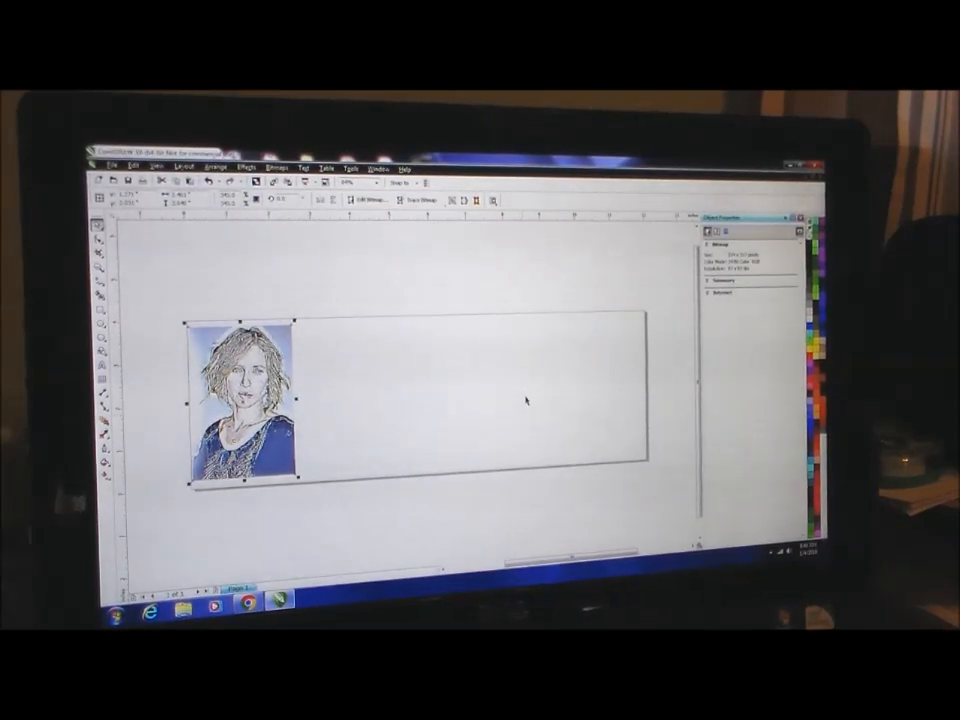